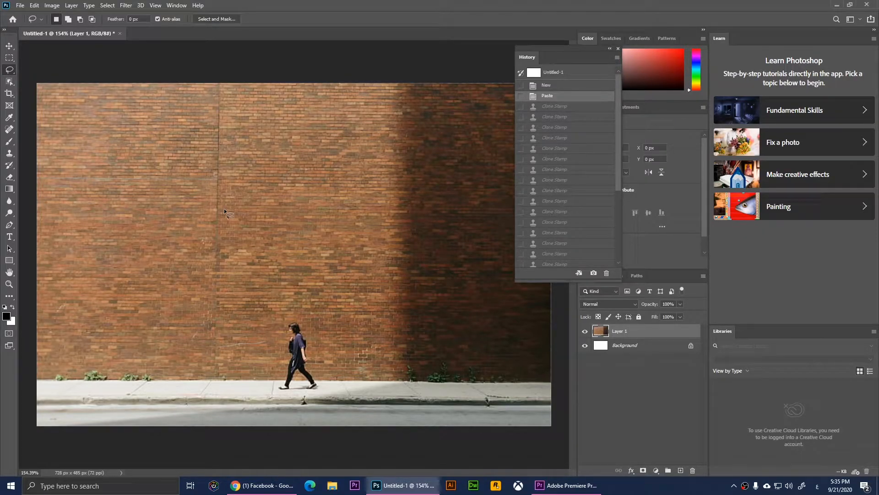
{"action": "mouse_move", "coordinate": [276, 339]}
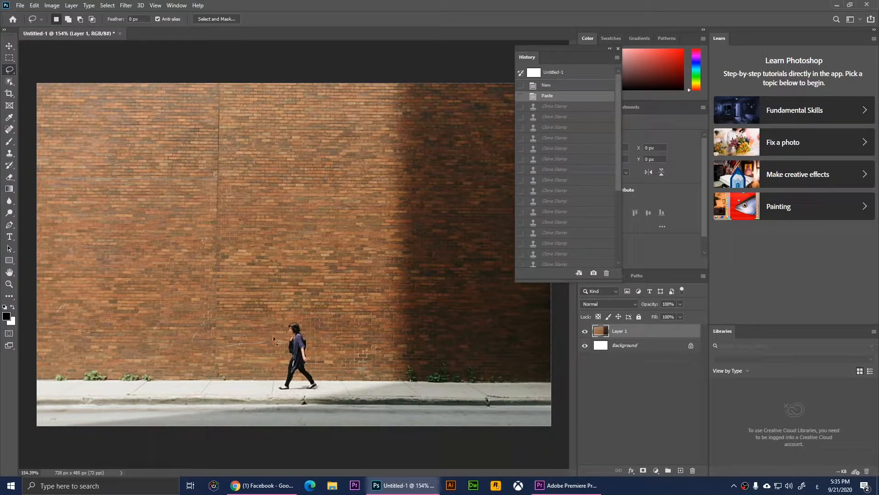
{"action": "mouse_move", "coordinate": [253, 201]}
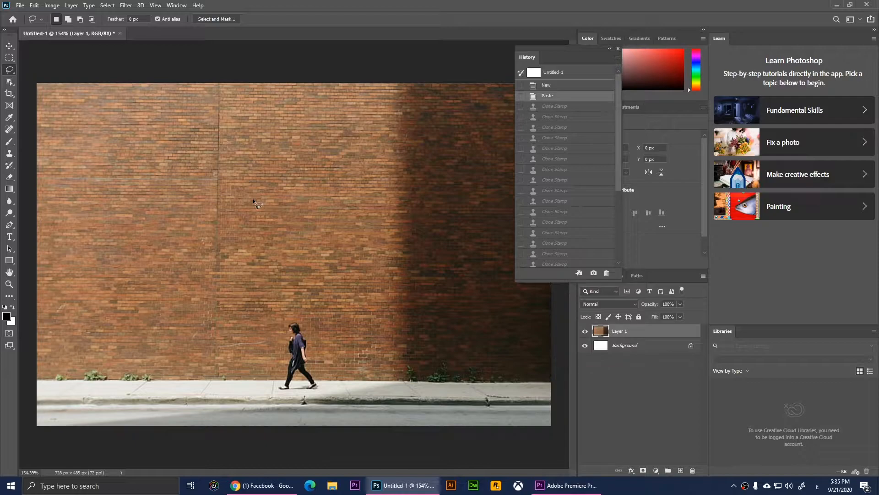
{"action": "mouse_move", "coordinate": [123, 223]}
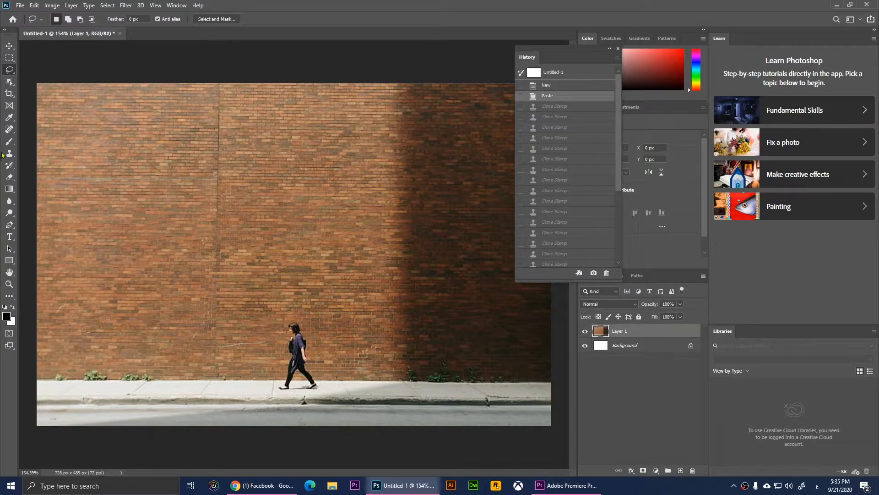
Step: Activate the Clone Stamp tool from the toolbar to begin cloning wall texture
{"action": "left_click", "coordinate": [10, 152]}
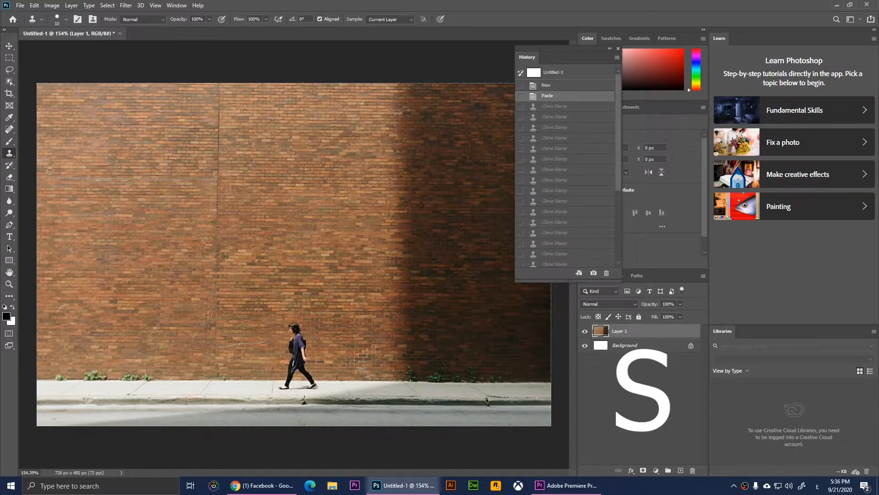
{"action": "mouse_move", "coordinate": [18, 164]}
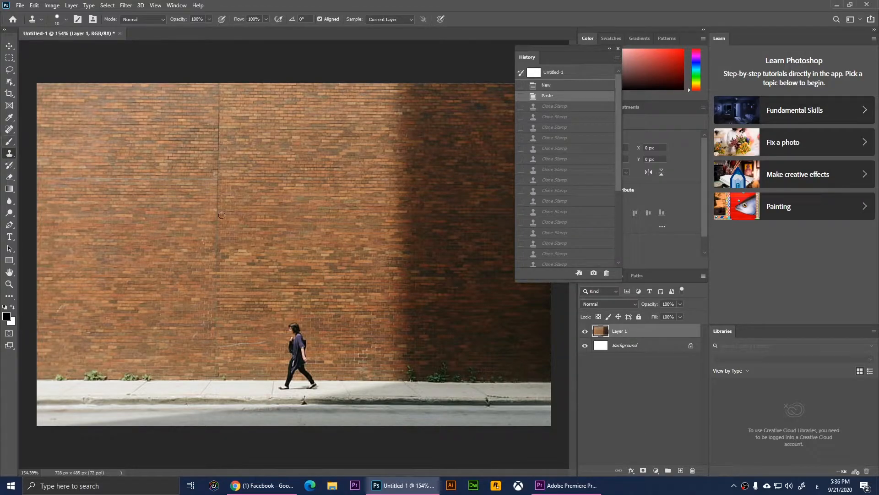
{"action": "mouse_move", "coordinate": [219, 313]}
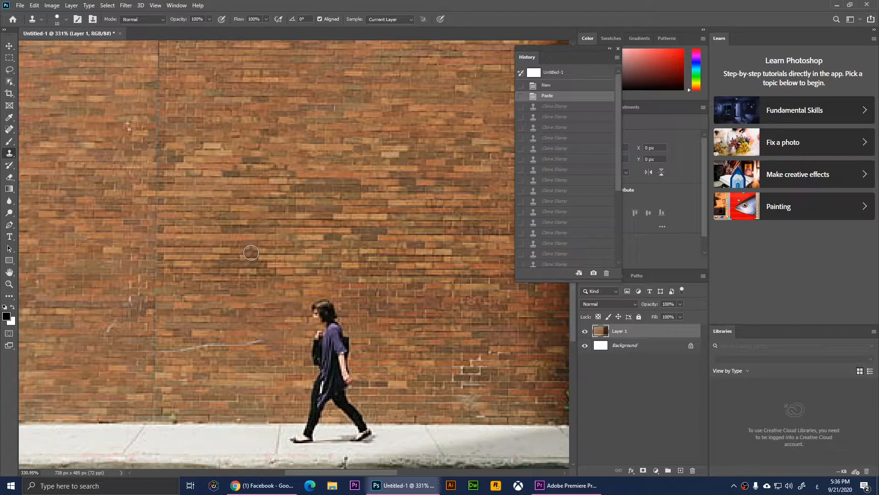
{"action": "mouse_move", "coordinate": [152, 297]}
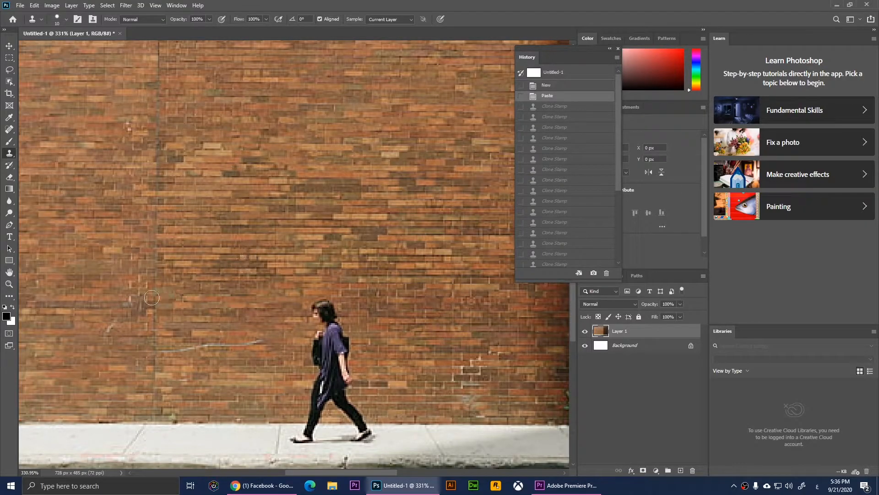
{"action": "mouse_move", "coordinate": [171, 316]}
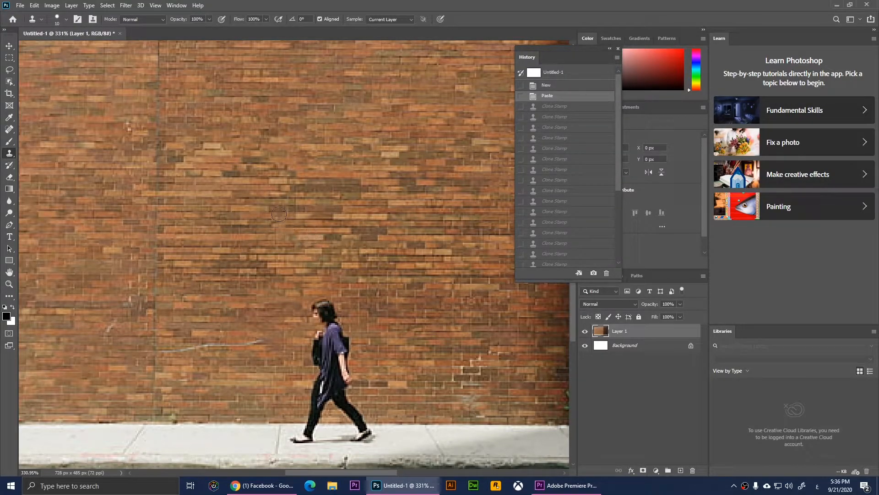
Step: Alt-sample clean bricks near the person as the clone source
{"action": "key", "text": "alt"}
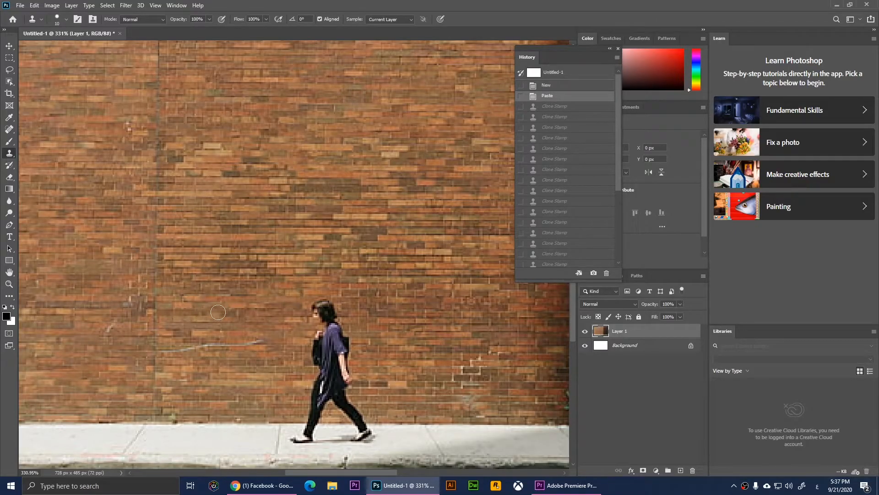
{"action": "mouse_move", "coordinate": [253, 313]}
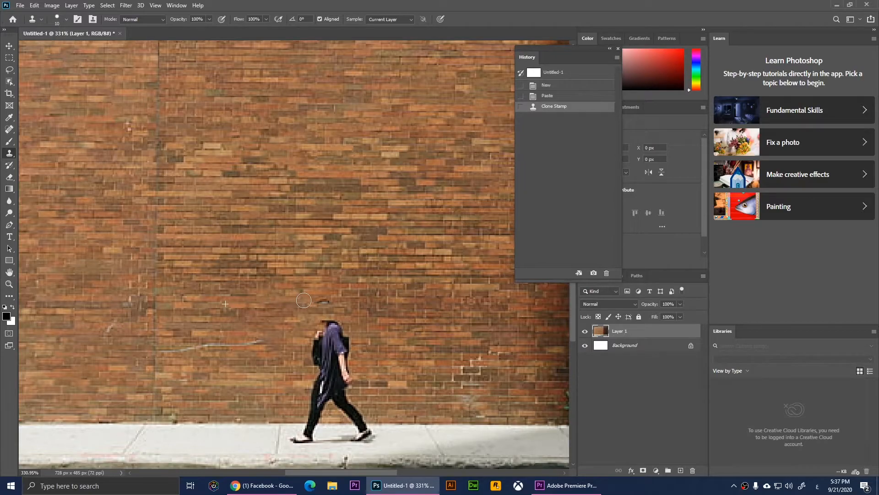
Step: Clone brick texture over the person's head, upper body, waist and thighs
{"action": "left_click", "coordinate": [344, 311]}
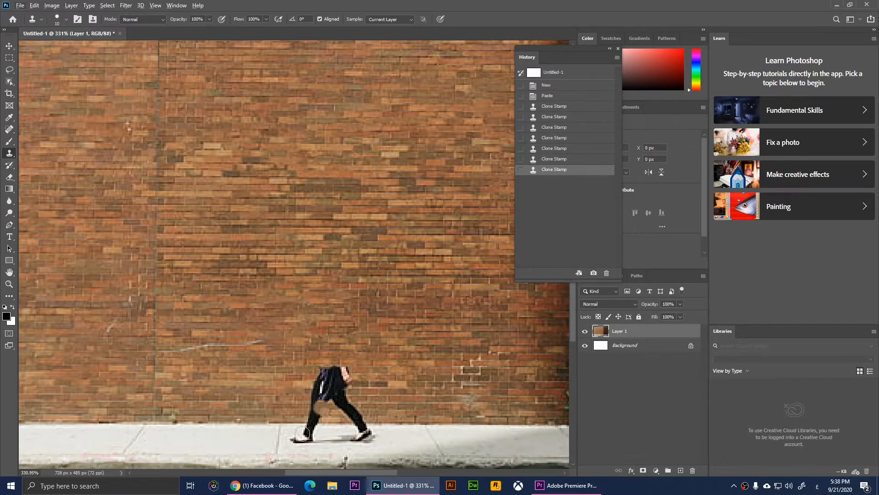
{"action": "left_click", "coordinate": [249, 381]}
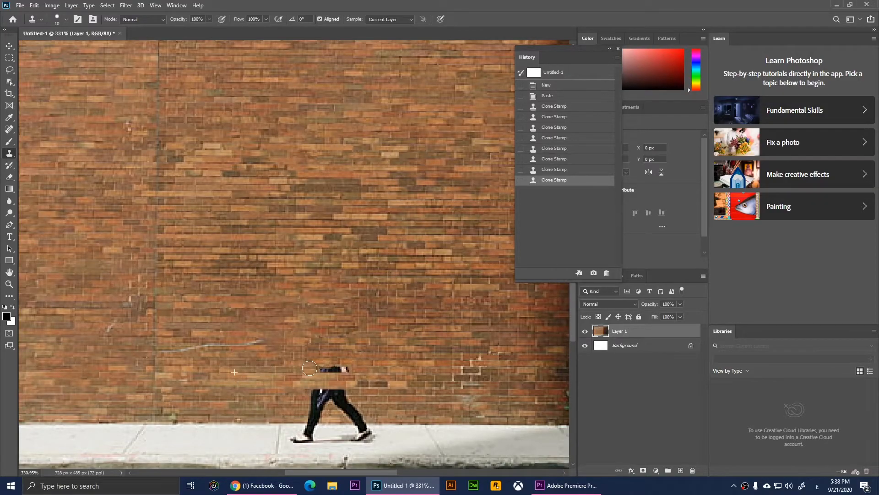
{"action": "left_click", "coordinate": [309, 368]}
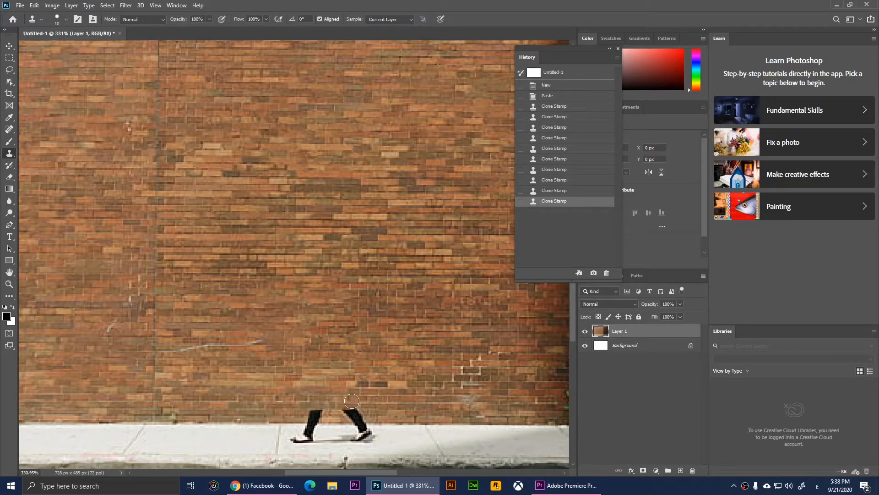
{"action": "left_click", "coordinate": [418, 416]}
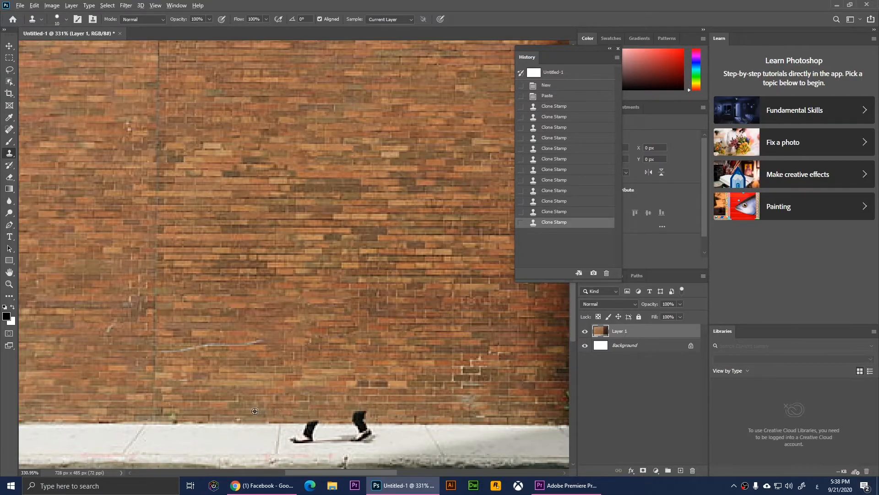
Step: Clone clean sidewalk over the last leg bits, the shadow between the feet and the right foot
{"action": "left_click", "coordinate": [357, 414]}
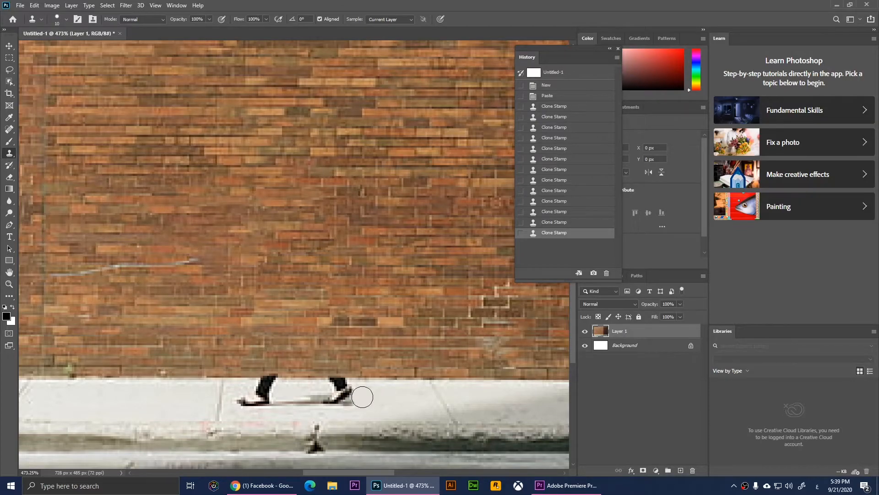
{"action": "left_click_drag", "start_coordinate": [362, 397], "coordinate": [318, 399]}
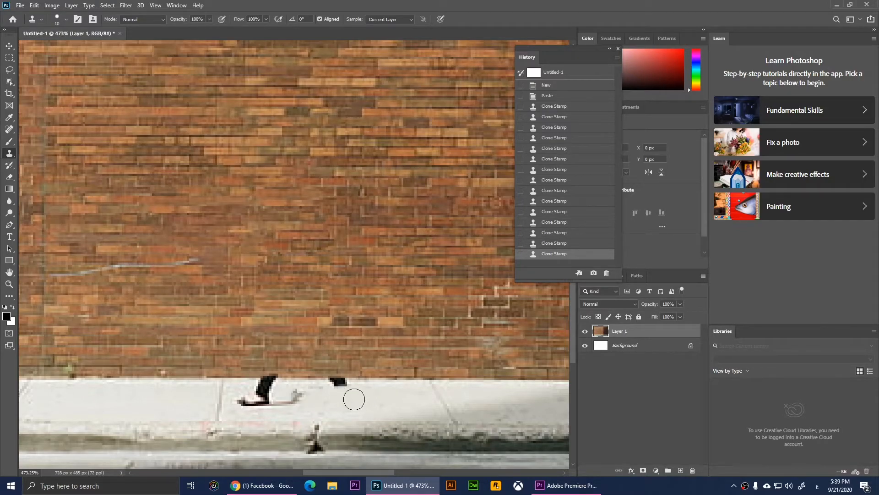
{"action": "left_click", "coordinate": [353, 399]}
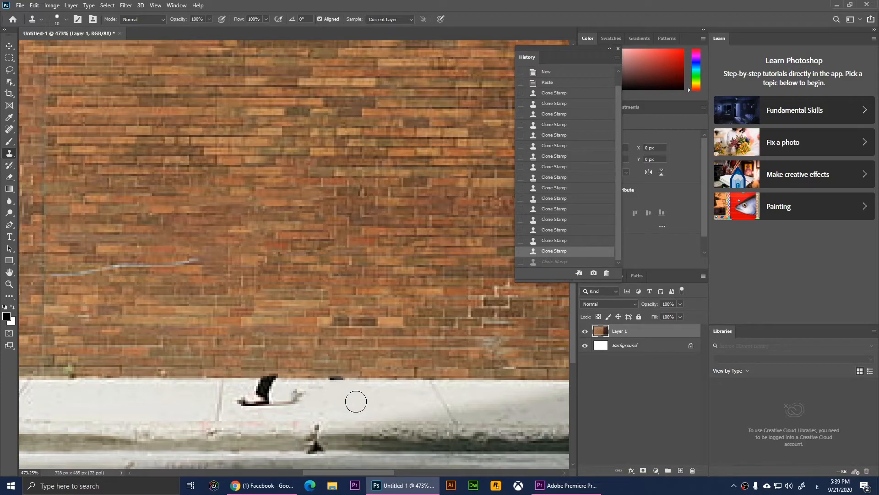
{"action": "mouse_move", "coordinate": [339, 402]}
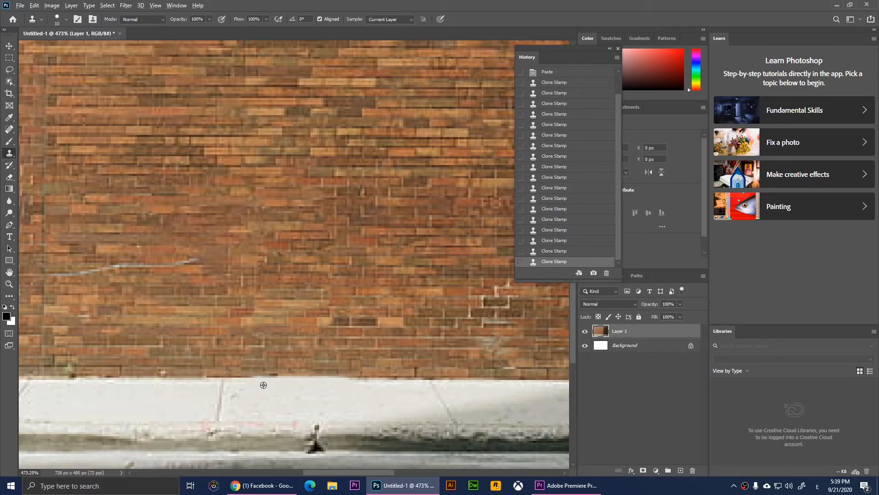
{"action": "mouse_move", "coordinate": [271, 385]}
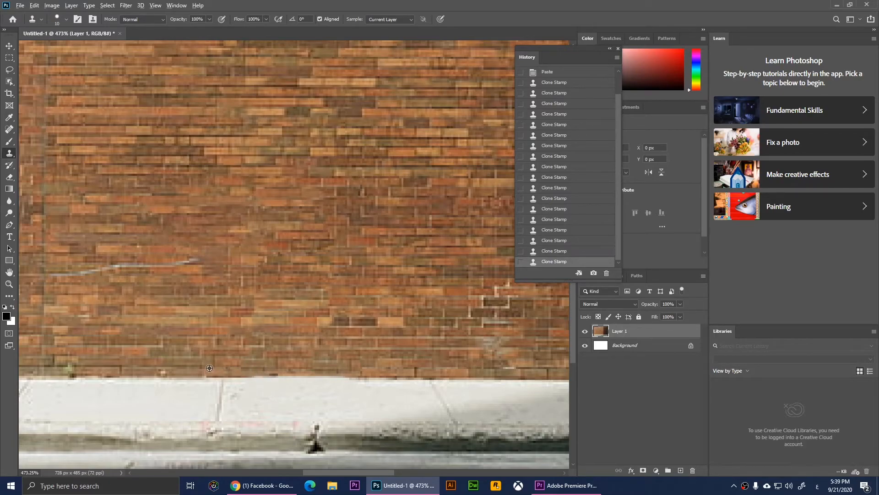
{"action": "mouse_move", "coordinate": [257, 367]}
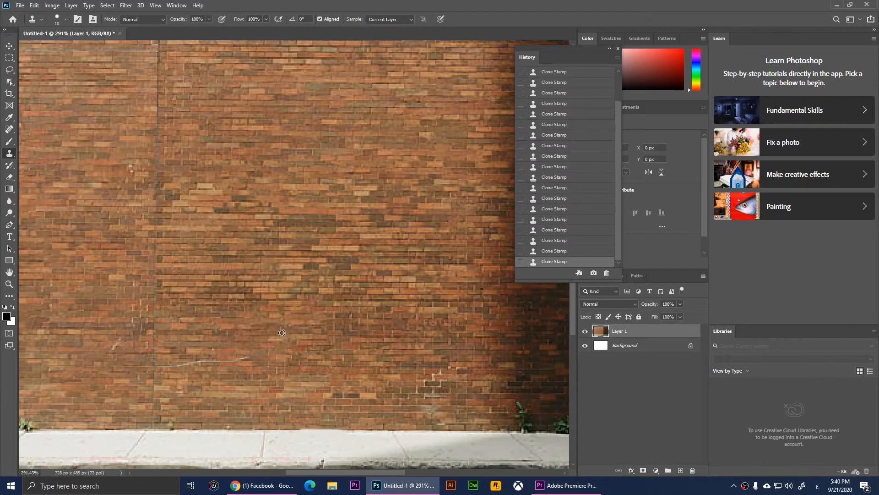
{"action": "mouse_move", "coordinate": [252, 317]}
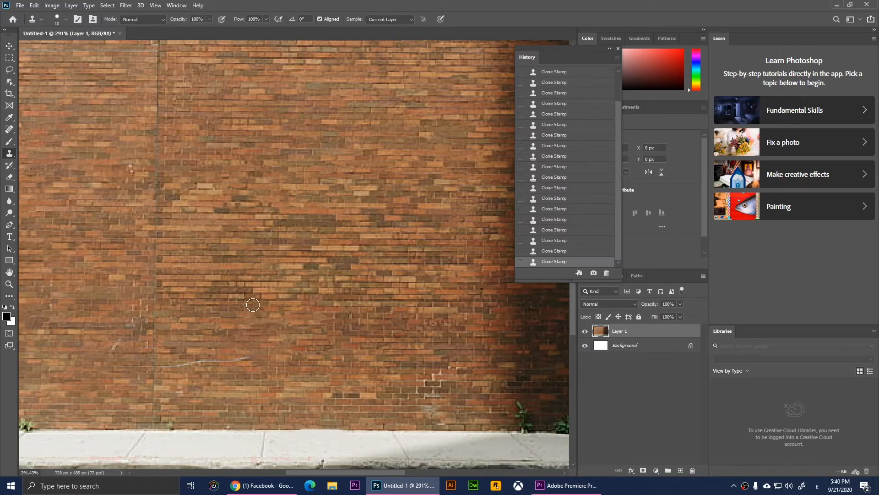